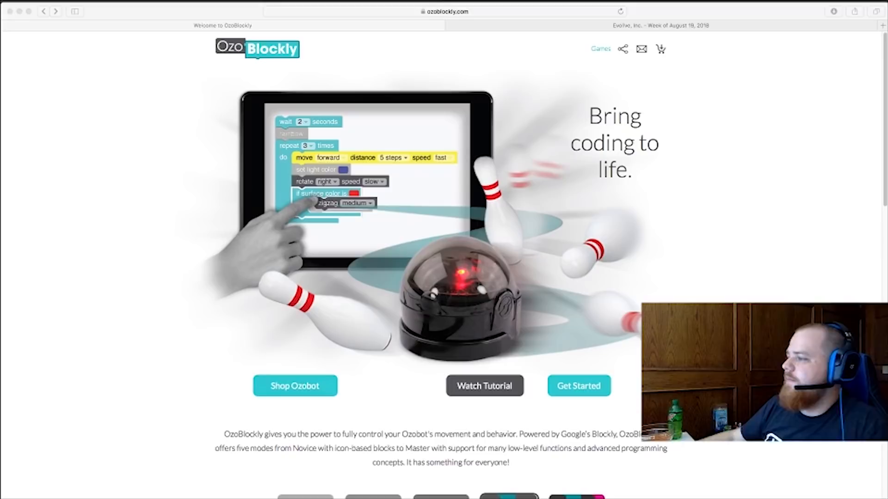
Leave the OzoBlockly welcome page with Get Started to launch the coding editor.
{"action": "left_click", "coordinate": [578, 386]}
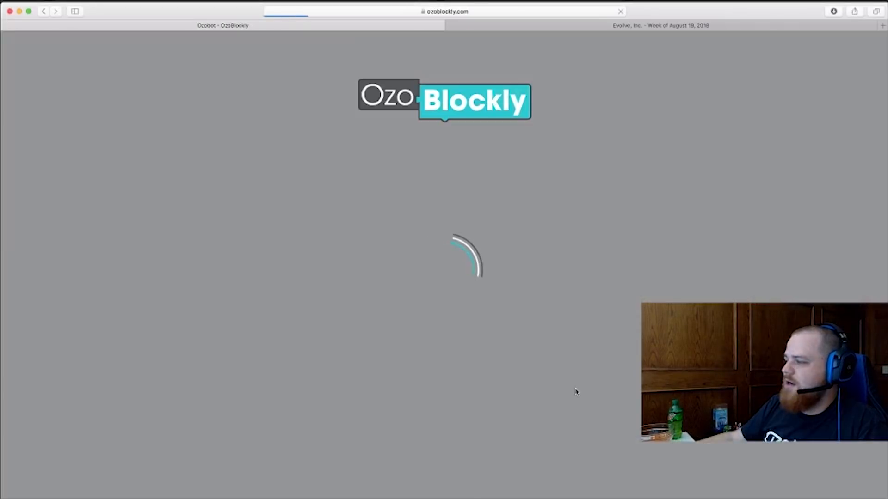
{"action": "mouse_move", "coordinate": [235, 221]}
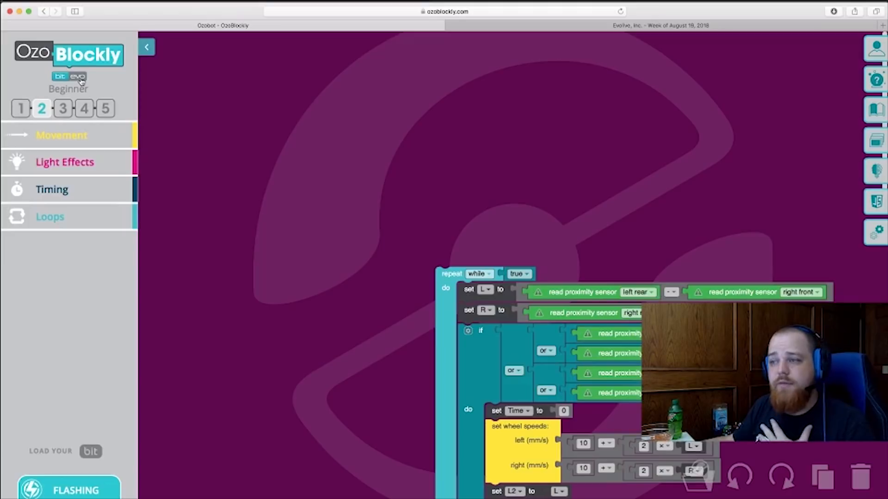
Select the Evo robot, preview Novice and Master level blocks, then settle on Beginner level.
{"action": "left_click", "coordinate": [78, 76]}
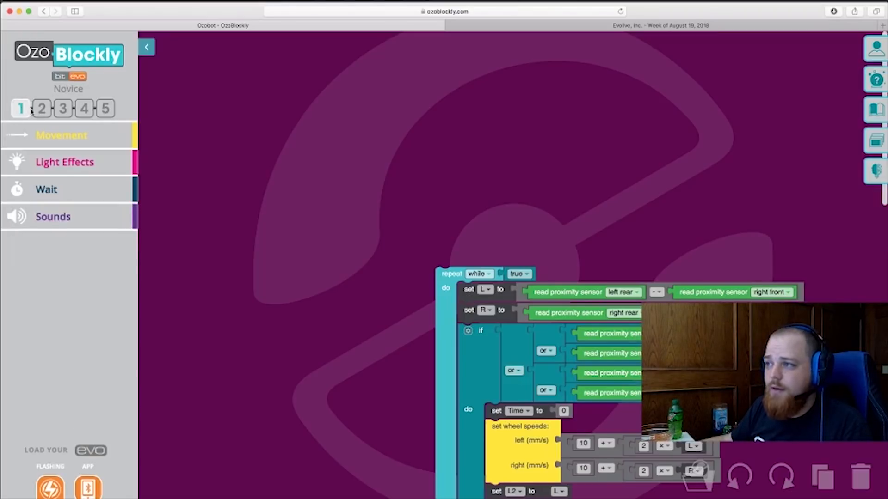
{"action": "left_click", "coordinate": [61, 134]}
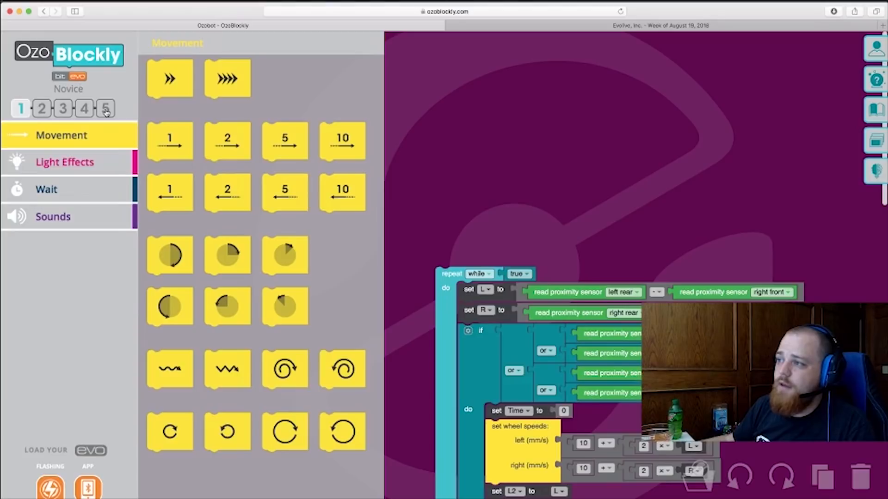
{"action": "left_click", "coordinate": [105, 108]}
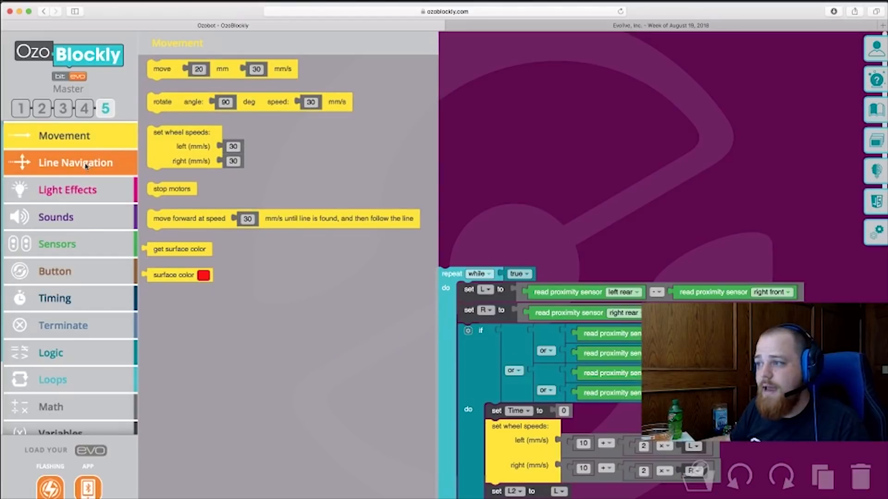
{"action": "left_click", "coordinate": [66, 190]}
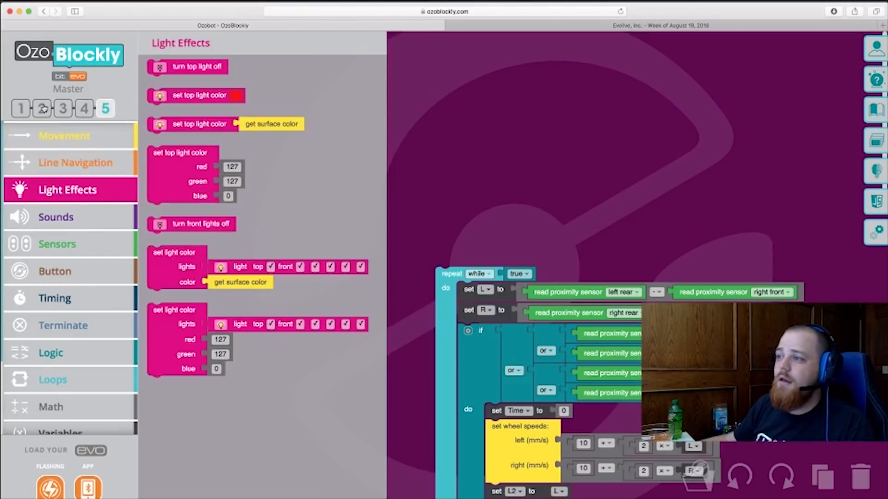
{"action": "left_click", "coordinate": [43, 108]}
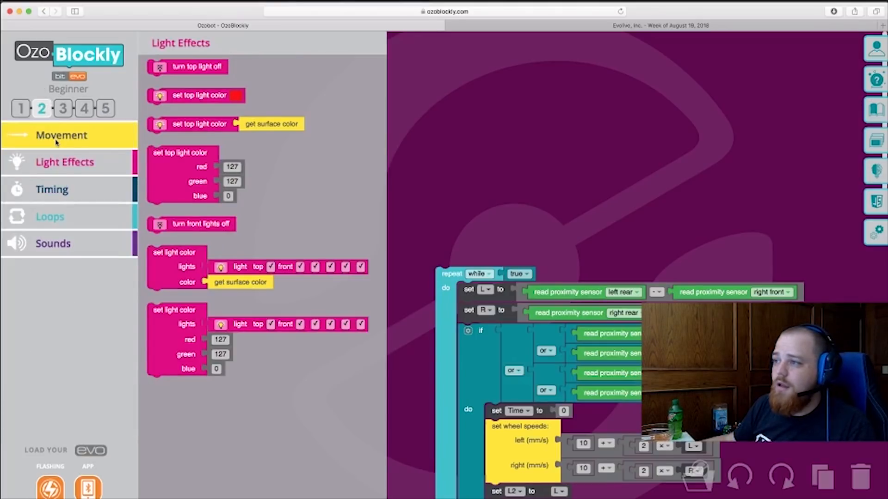
{"action": "left_click", "coordinate": [61, 135]}
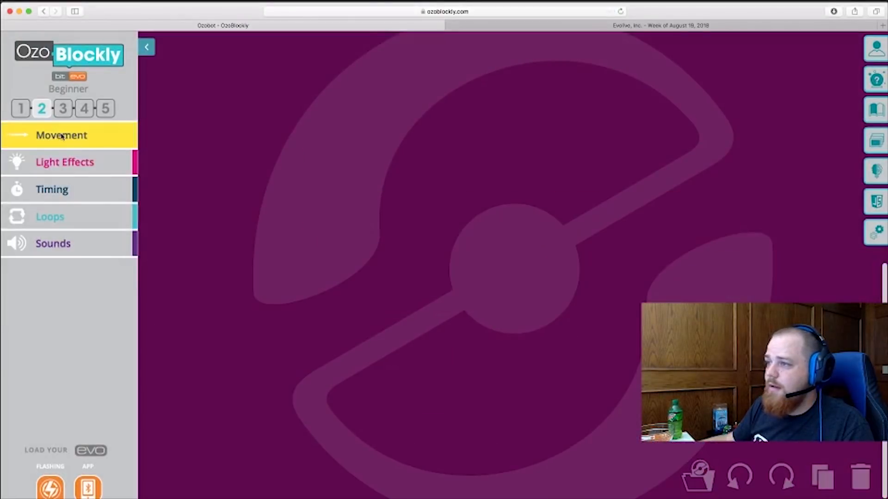
Add a move forward block, then insert a one-second wait below it.
{"action": "left_click", "coordinate": [61, 135]}
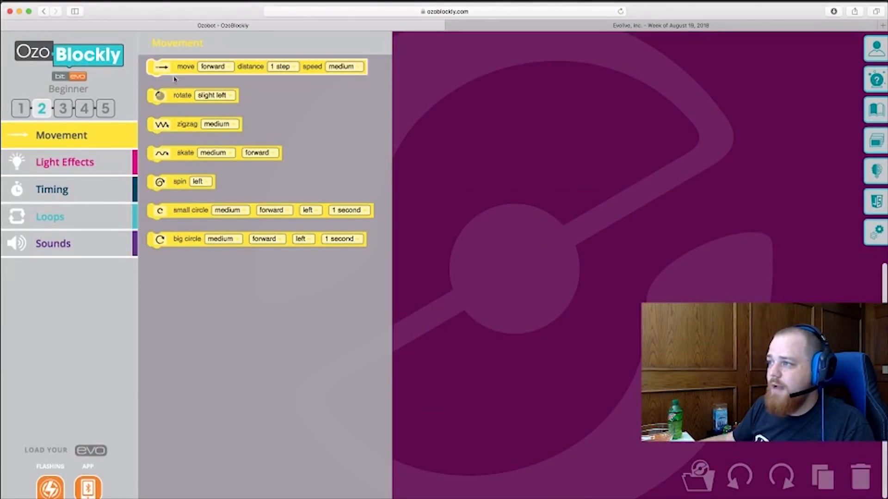
{"action": "left_click", "coordinate": [51, 190]}
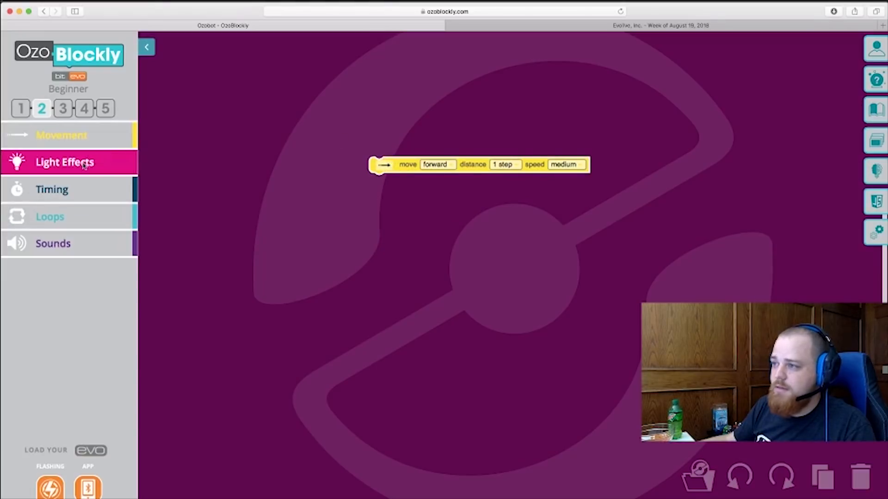
{"action": "left_click", "coordinate": [64, 162]}
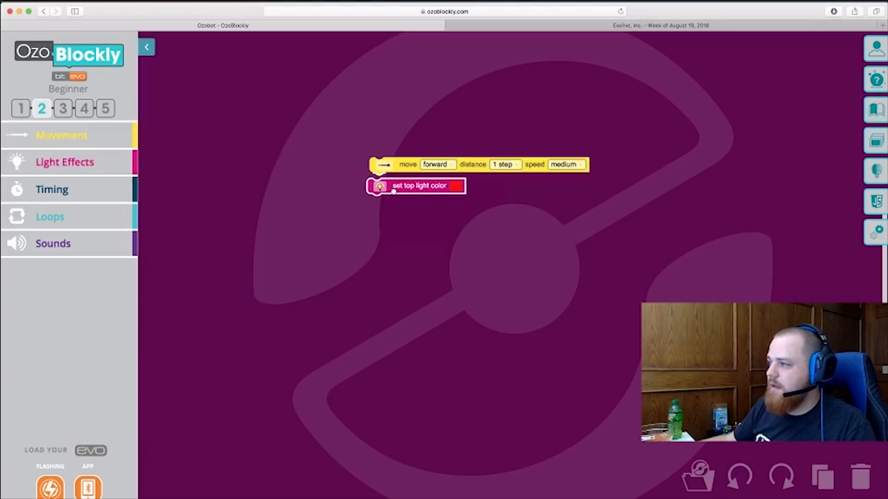
{"action": "left_click", "coordinate": [51, 190]}
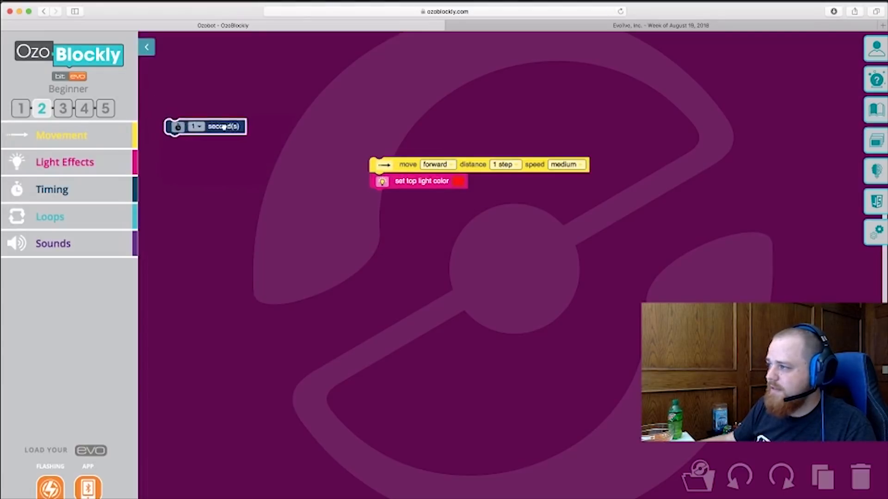
{"action": "left_click_drag", "start_coordinate": [205, 126], "coordinate": [416, 182]}
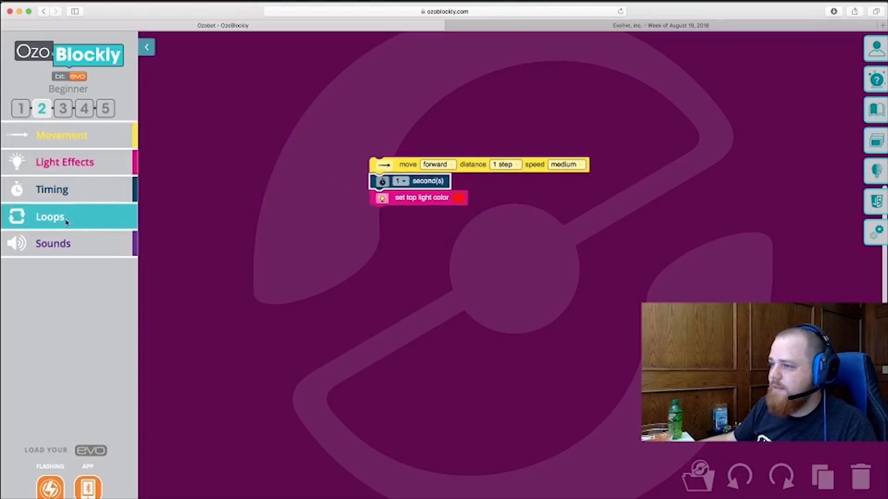
Arrange top light red then move forward inside the repeat-forever loop, deleting the wait.
{"action": "left_click", "coordinate": [50, 217]}
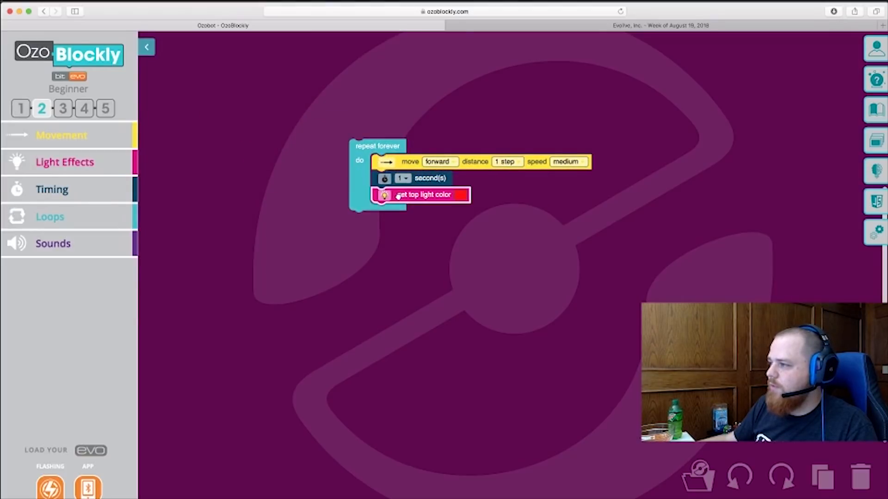
{"action": "left_click_drag", "start_coordinate": [422, 195], "coordinate": [421, 178]}
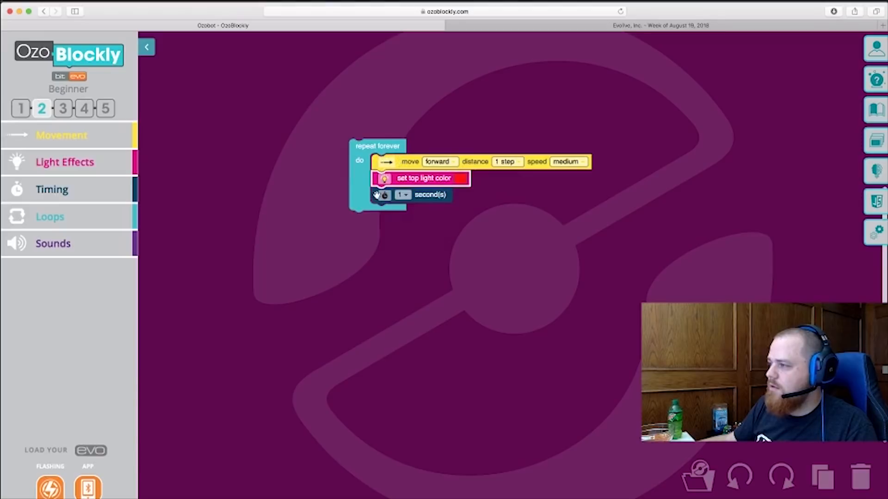
{"action": "left_click_drag", "start_coordinate": [422, 179], "coordinate": [425, 165]}
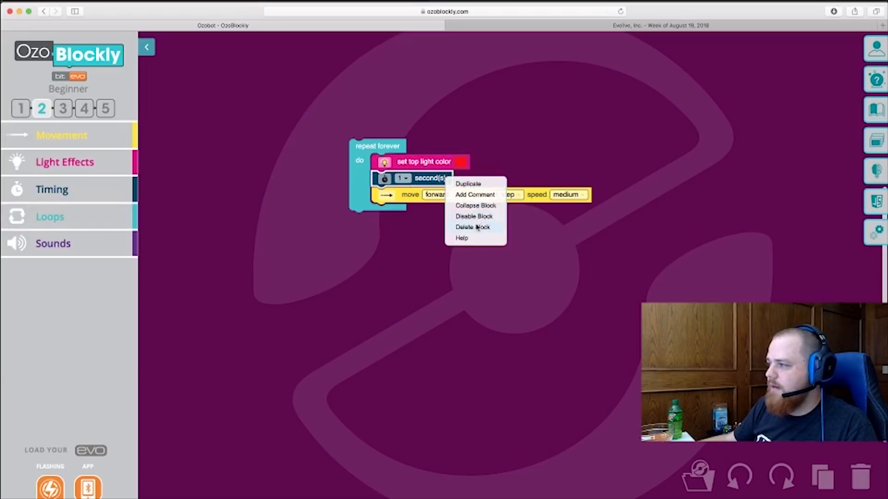
{"action": "left_click", "coordinate": [472, 227]}
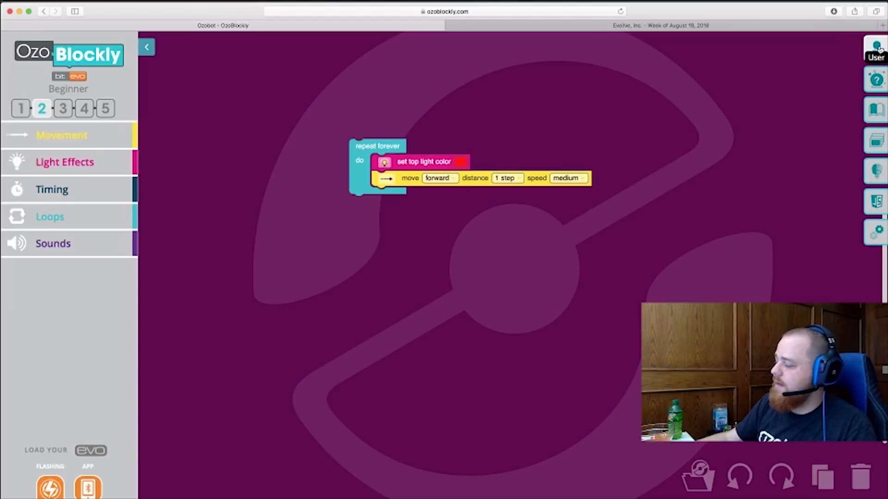
Browse the account panel, help topics, light color block reference, and beginner example programs.
{"action": "left_click", "coordinate": [876, 48]}
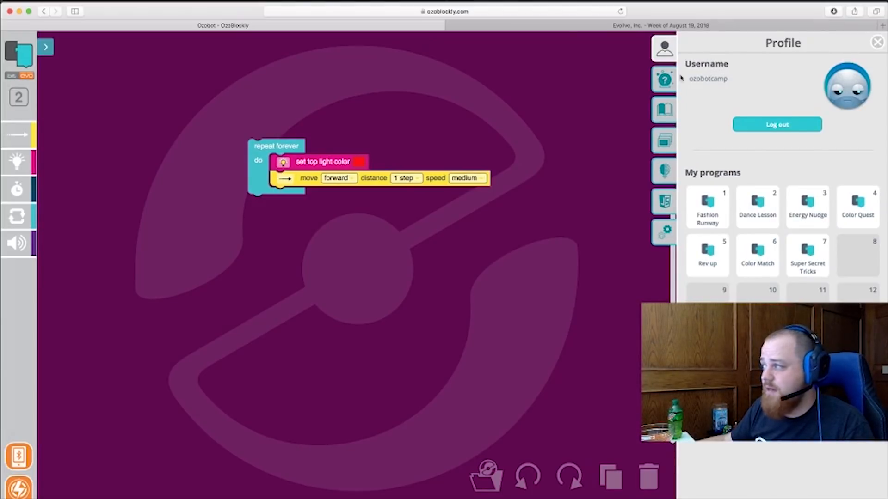
{"action": "left_click", "coordinate": [663, 80]}
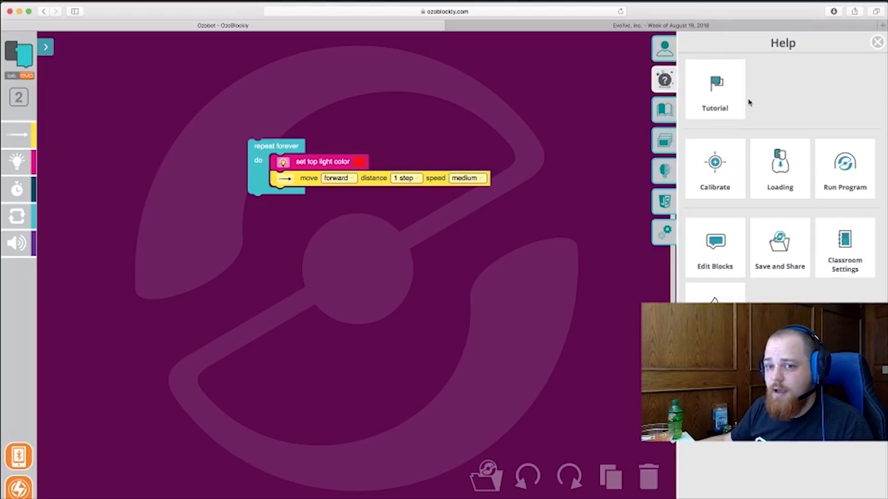
{"action": "left_click", "coordinate": [664, 109]}
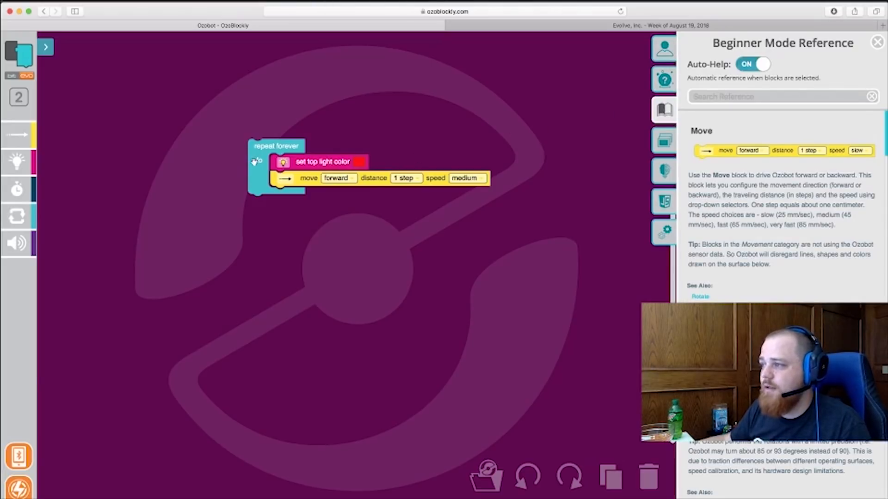
{"action": "left_click", "coordinate": [320, 161]}
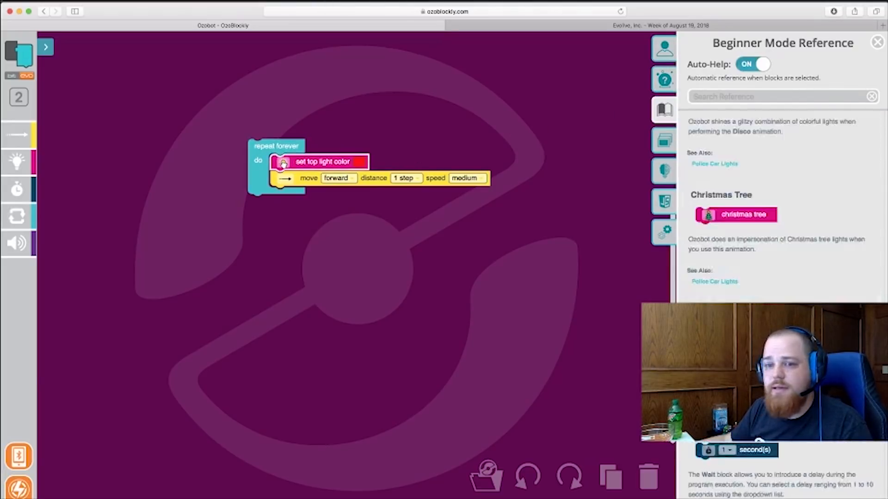
{"action": "left_click", "coordinate": [323, 161]}
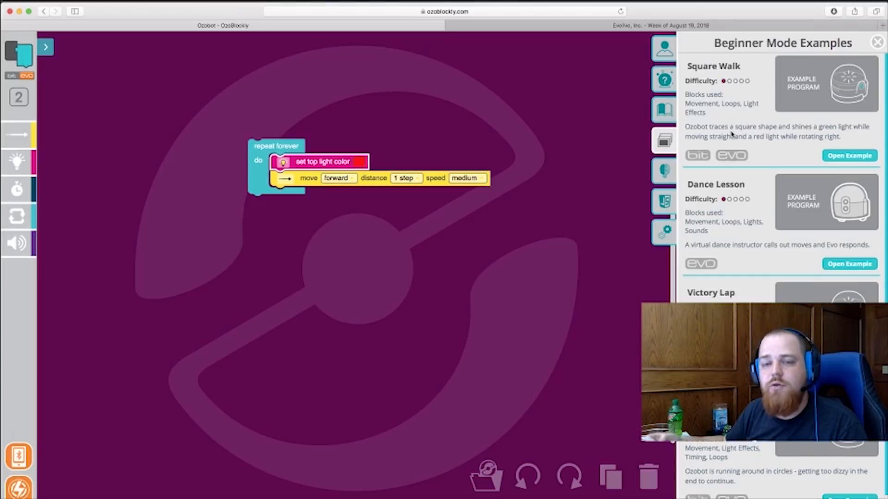
{"action": "mouse_move", "coordinate": [146, 98]}
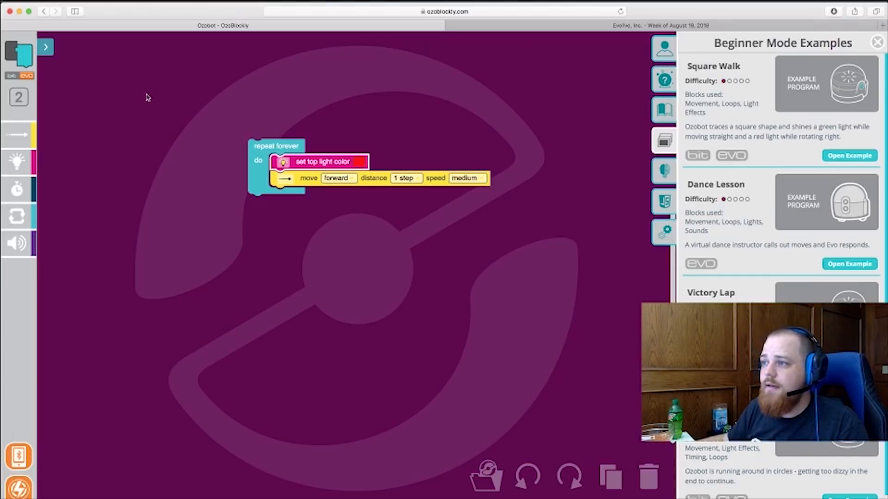
Open the Square Walk example, confirming deletion of the current loop blocks.
{"action": "left_click", "coordinate": [18, 96]}
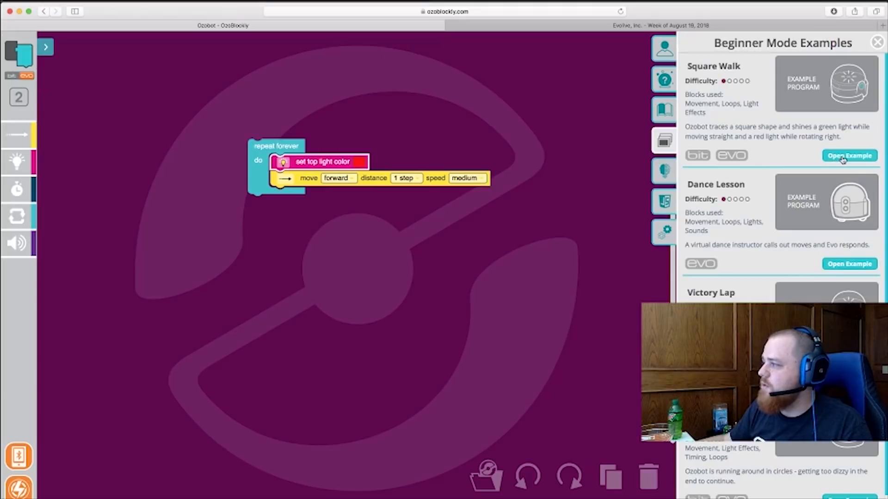
{"action": "left_click", "coordinate": [849, 155]}
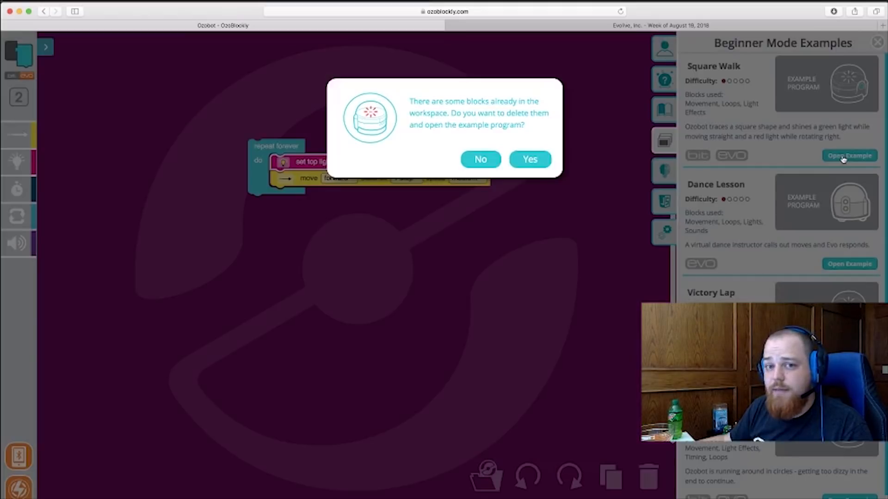
{"action": "mouse_move", "coordinate": [529, 159]}
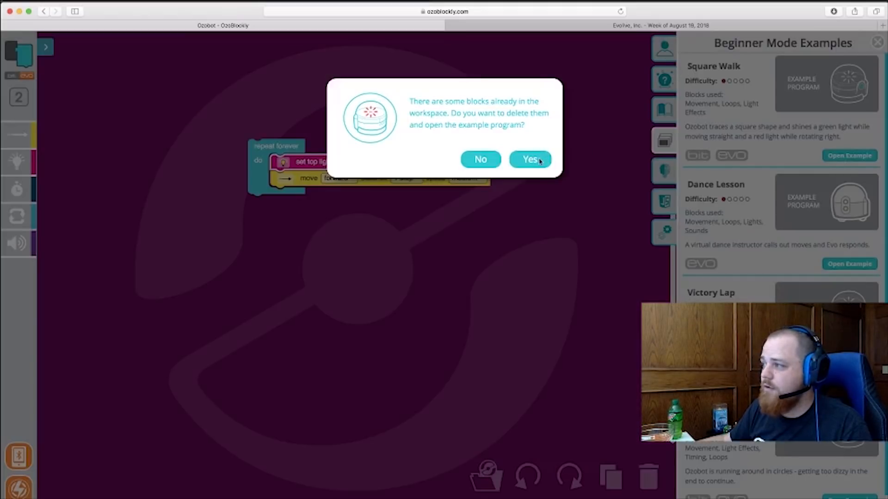
{"action": "left_click", "coordinate": [528, 159]}
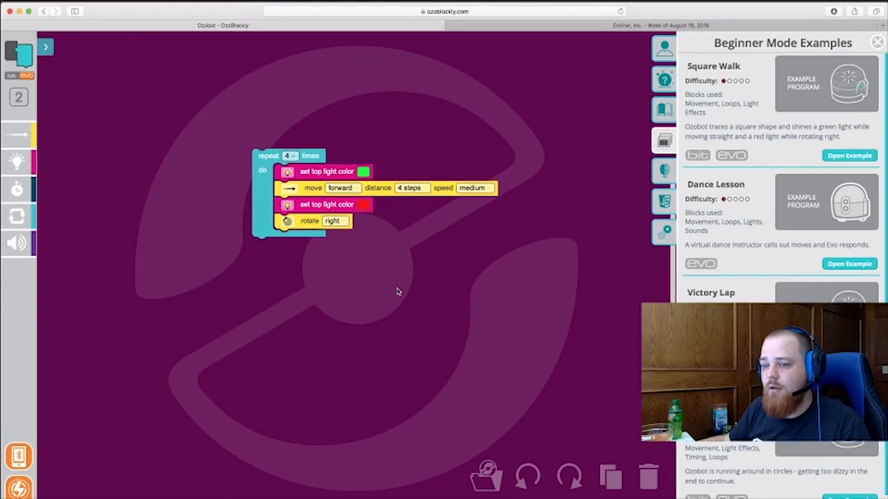
{"action": "mouse_move", "coordinate": [93, 246]}
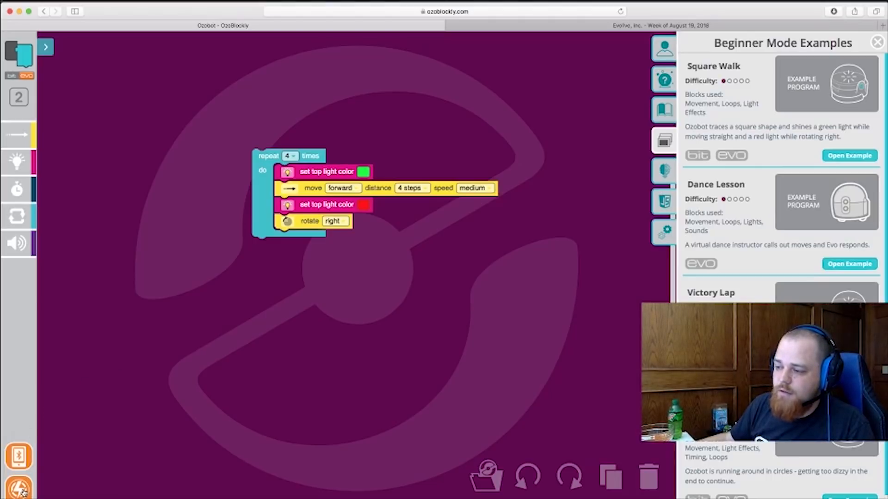
Open the flash-loading panel and start loading Square Walk onto the Evo.
{"action": "left_click", "coordinate": [18, 488]}
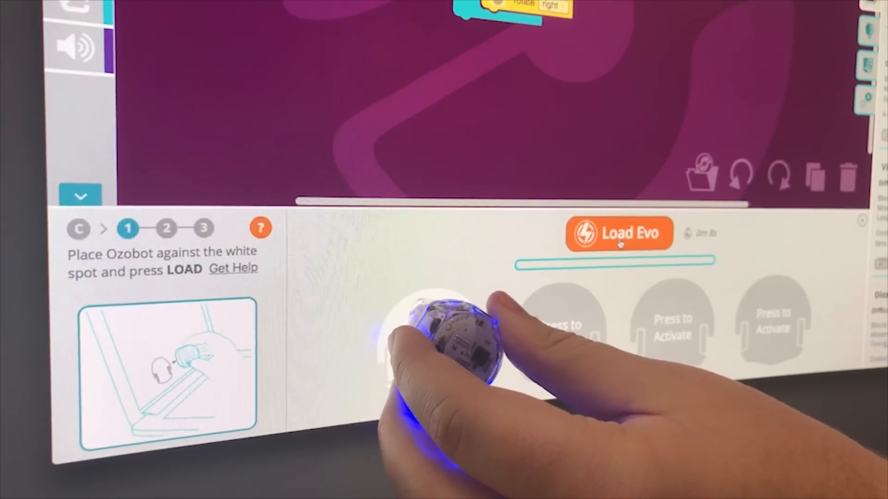
{"action": "left_click", "coordinate": [619, 233]}
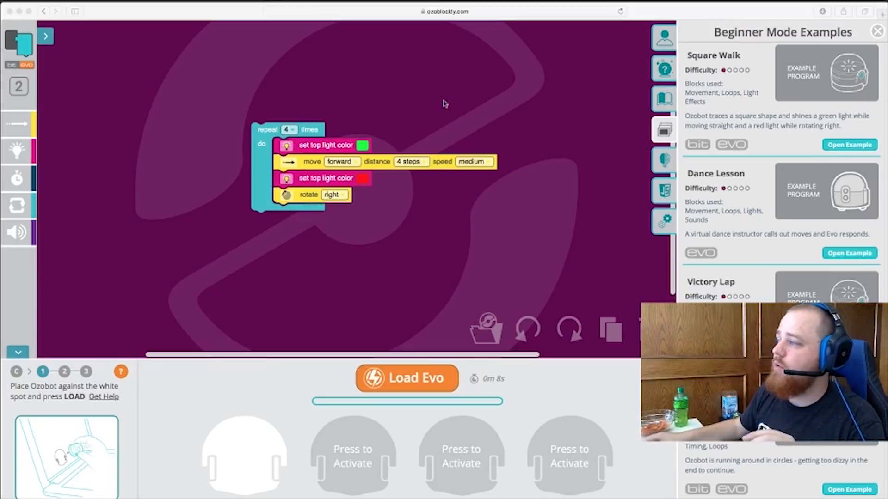
Save the program as 'Square' into empty profile slot 8 and dismiss the confirmation.
{"action": "left_click", "coordinate": [663, 37]}
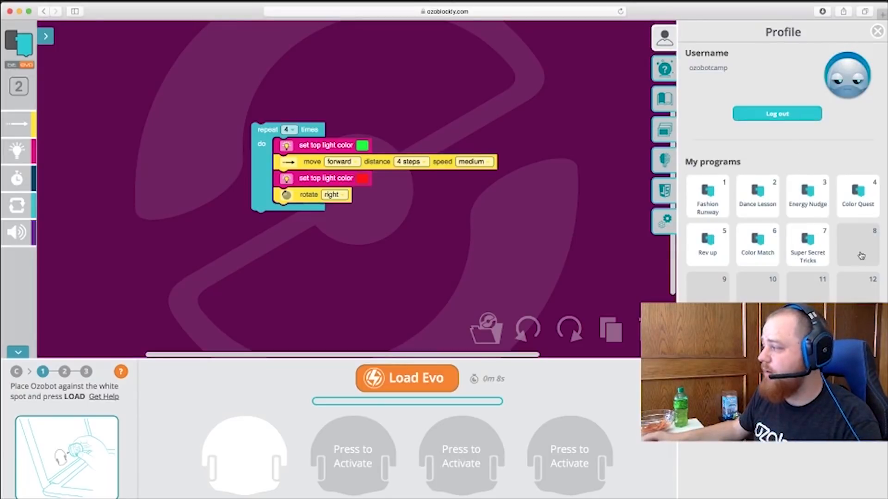
{"action": "left_click", "coordinate": [858, 245]}
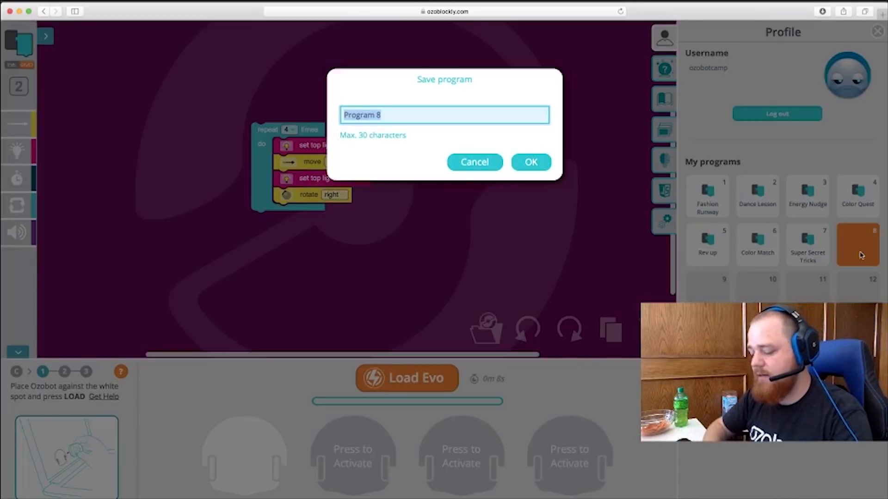
{"action": "type", "text": "Square"}
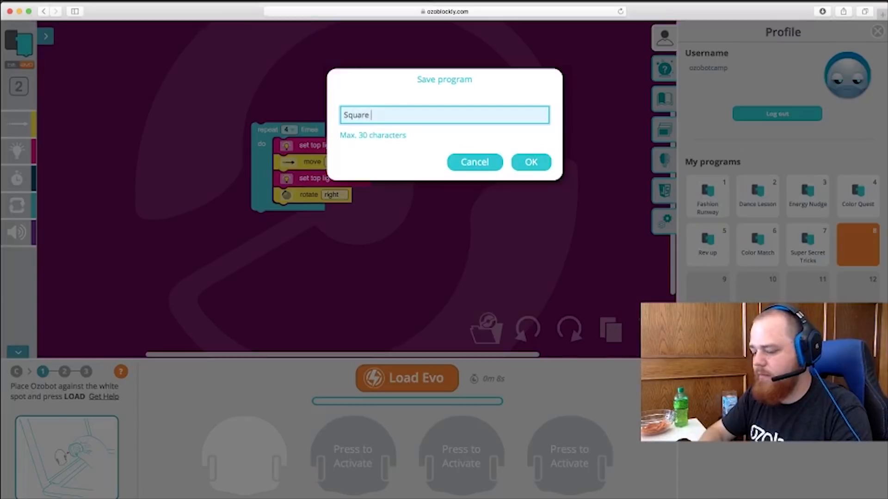
{"action": "left_click", "coordinate": [530, 162]}
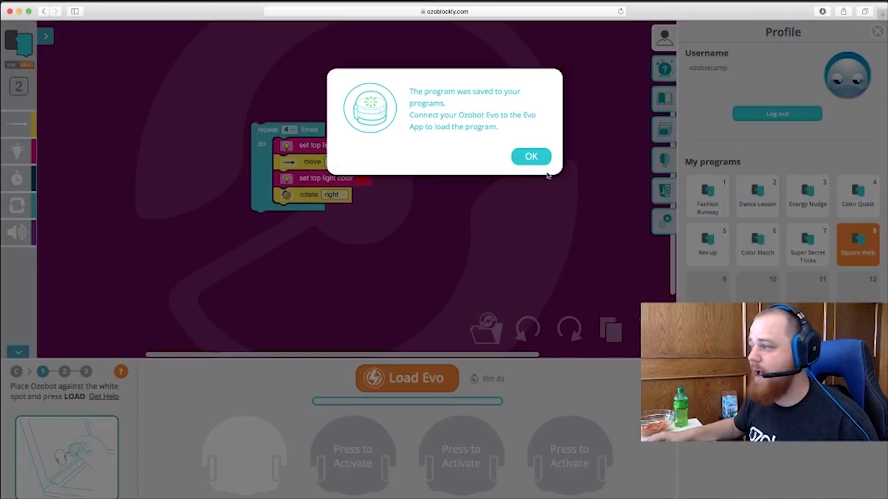
{"action": "left_click", "coordinate": [530, 156]}
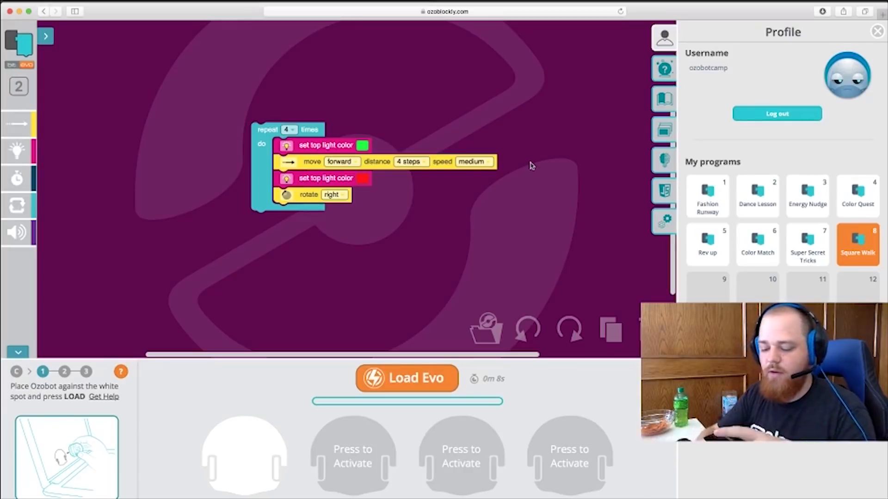